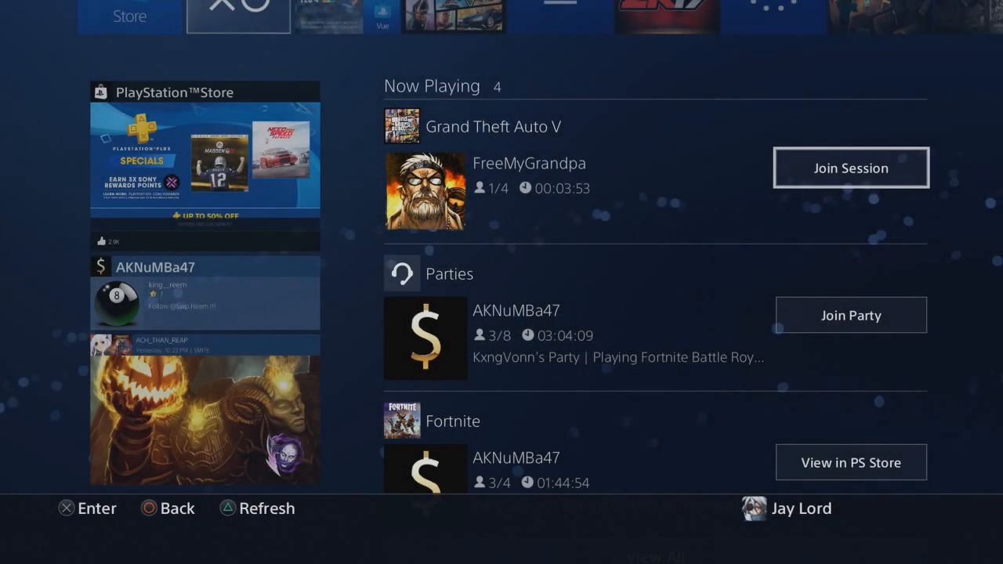
Step: Bring up the Quick Menu power options and highlight Switch User
scroll(down, 3)
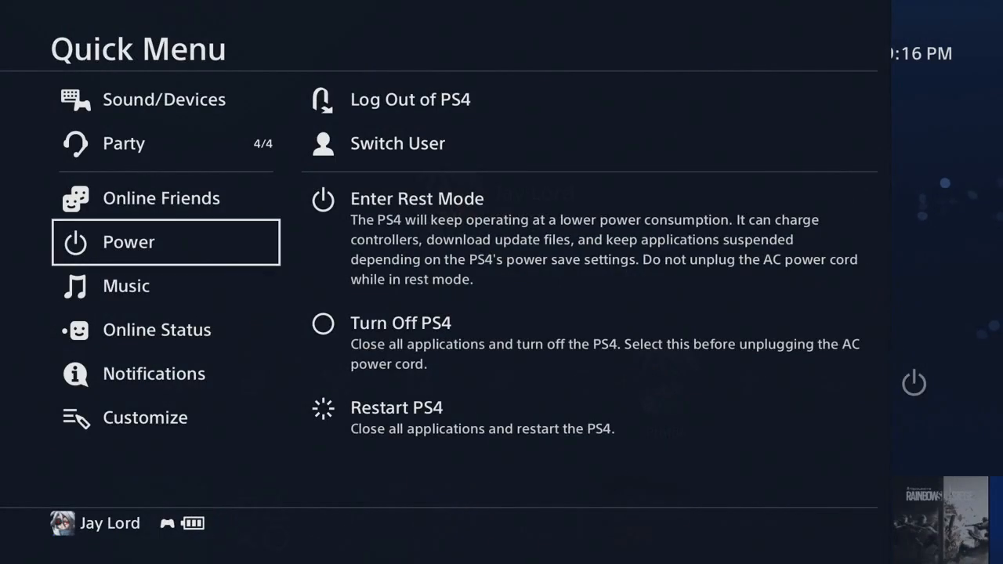
click(398, 144)
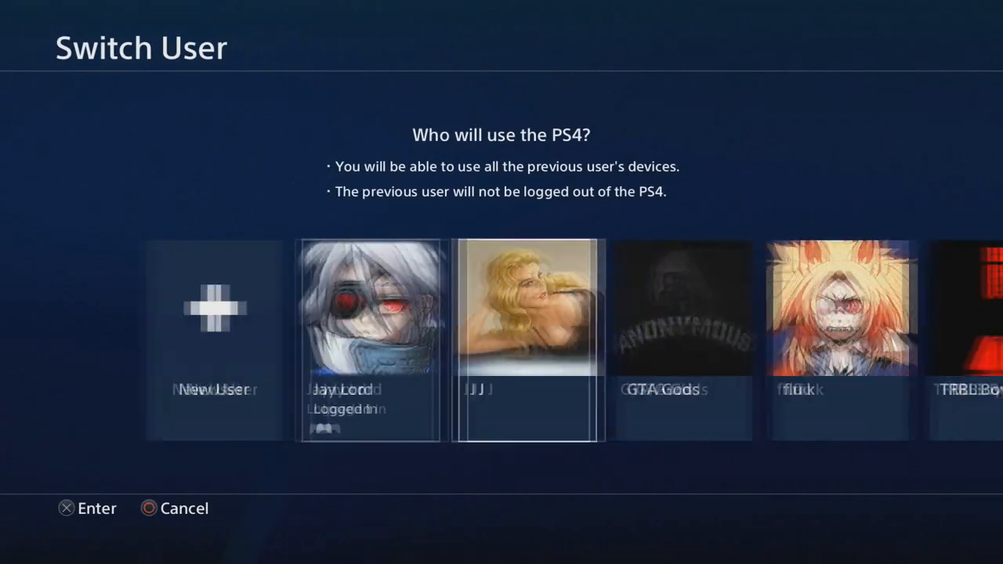
click(527, 305)
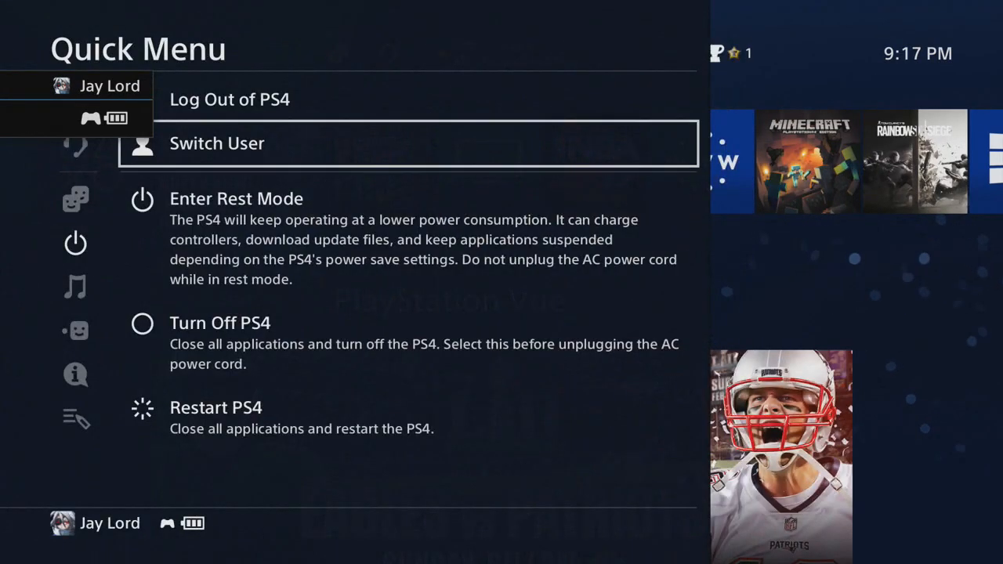
Step: Switch the console to the other profile not signed in to PSN
click(216, 143)
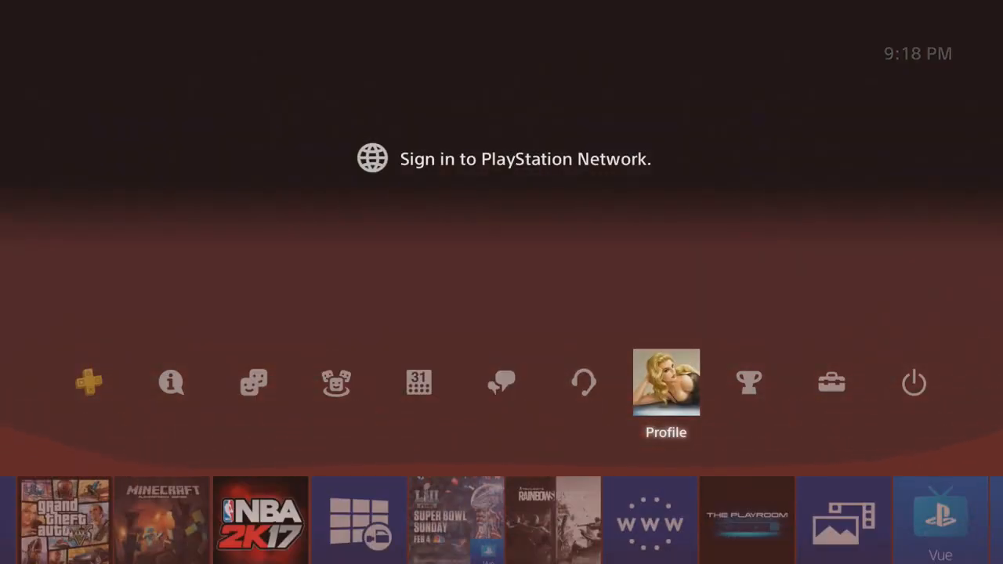
Step: Attempt a PSN sign-in with the account password, revealing ban notice WS-37368-7
click(664, 383)
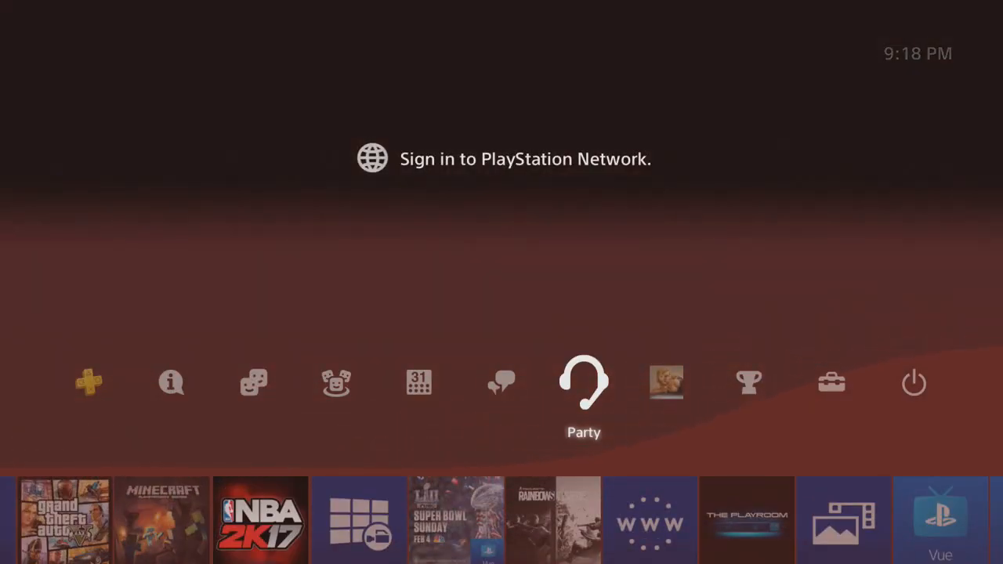
click(525, 159)
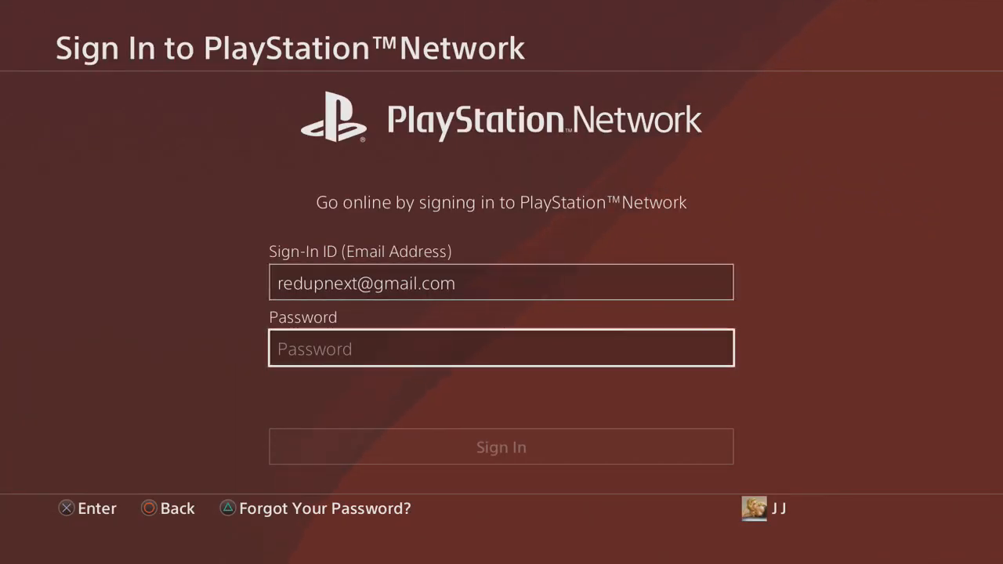
click(501, 348)
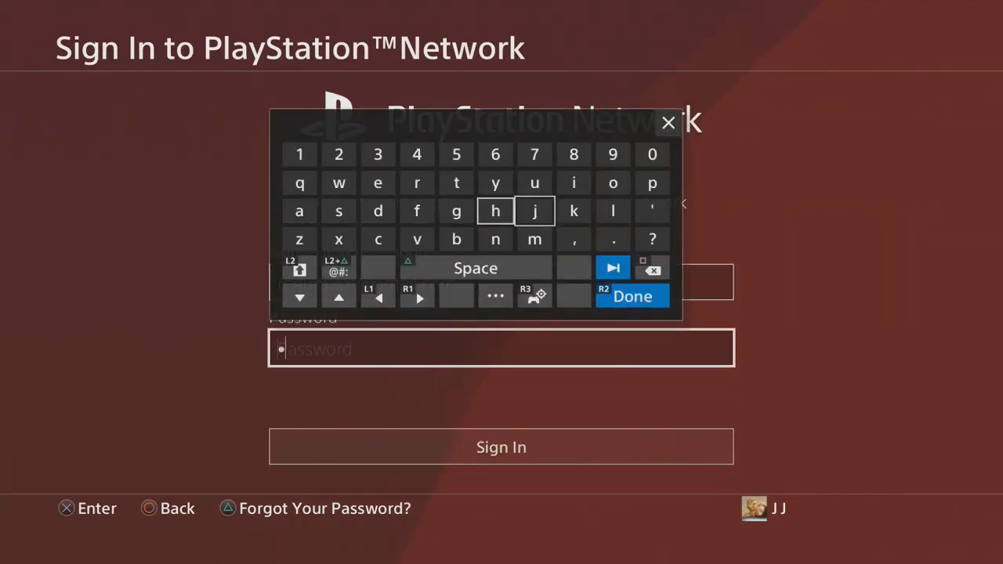
click(456, 182)
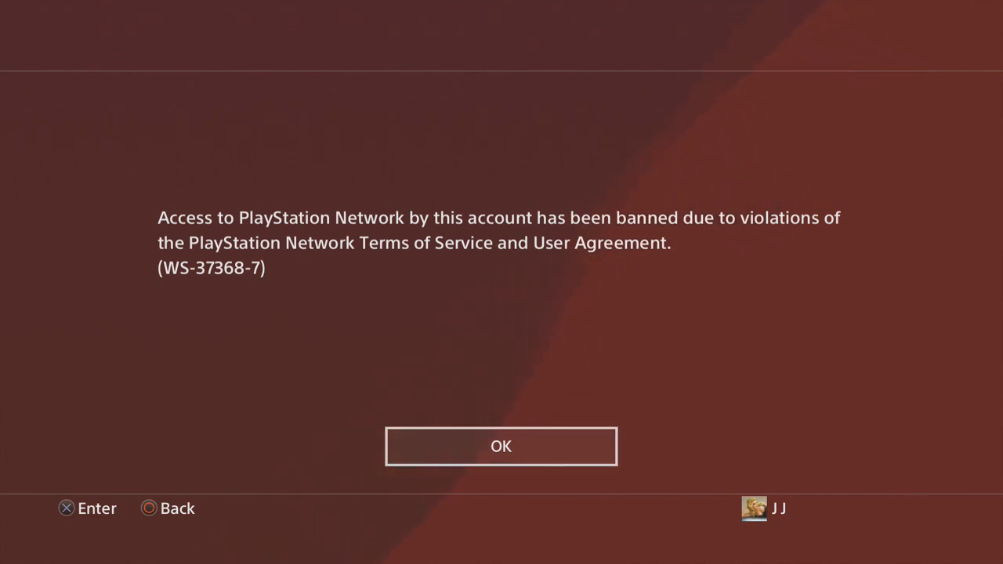
Step: Dismiss the ban notice and return to the Jay Lord home screen
click(501, 445)
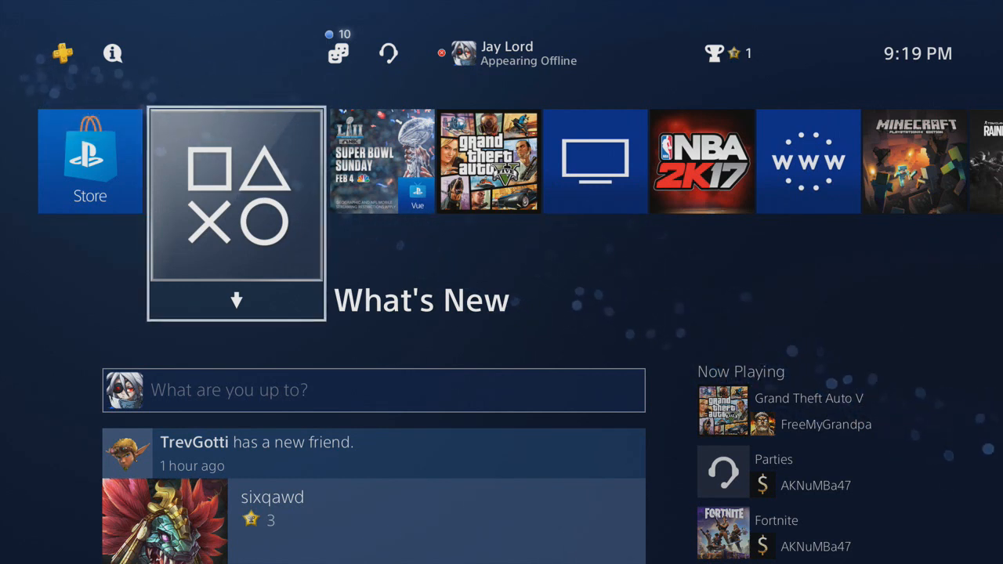
Step: Switch back to the banned JJ profile via Quick Menu > Power > Switch User
key(ps)
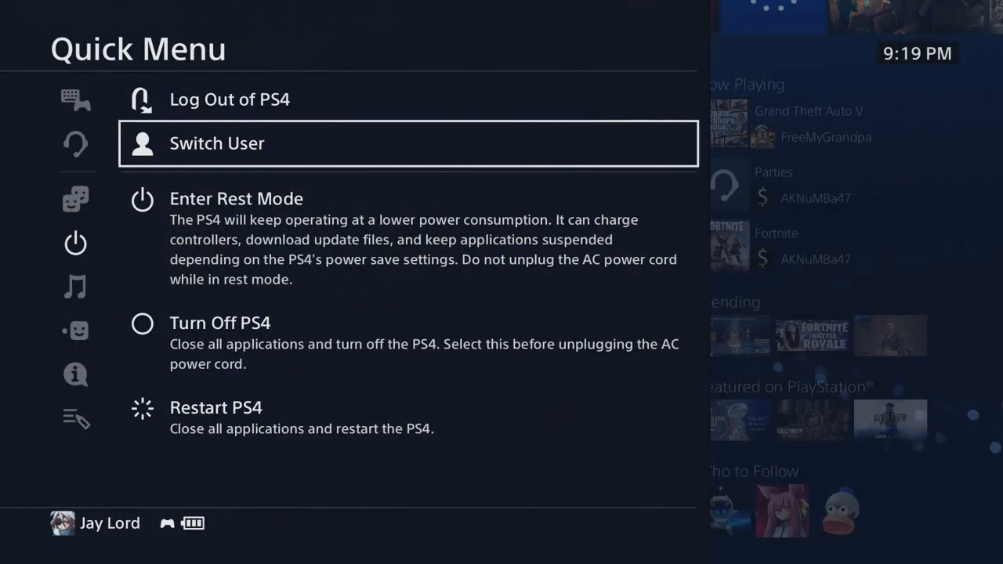
click(217, 143)
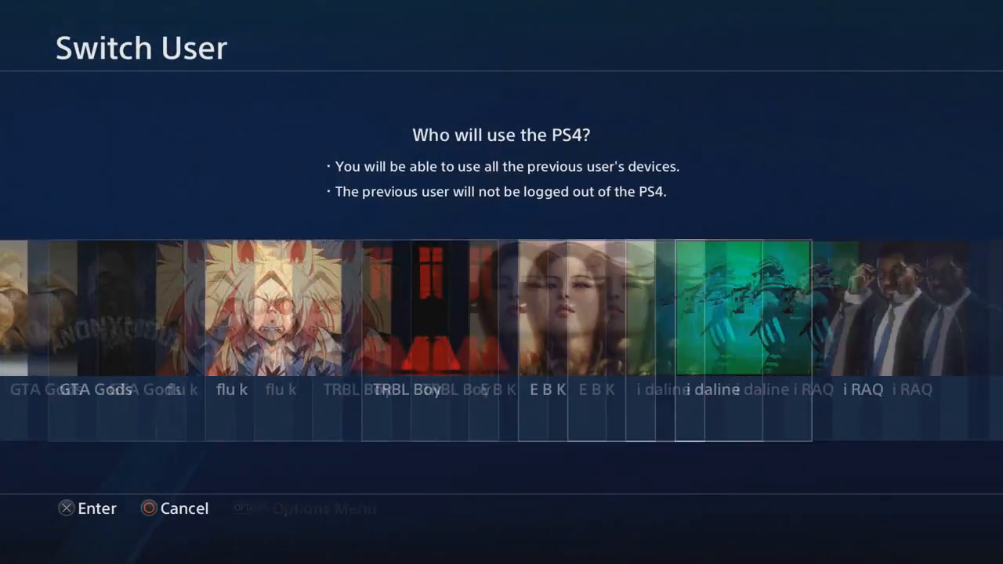
scroll(right, 3)
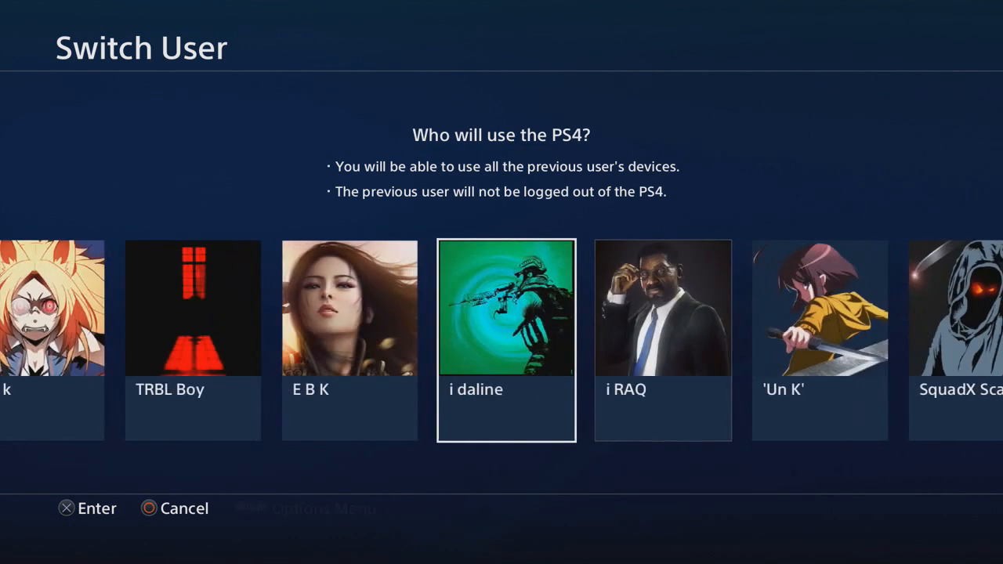
click(504, 307)
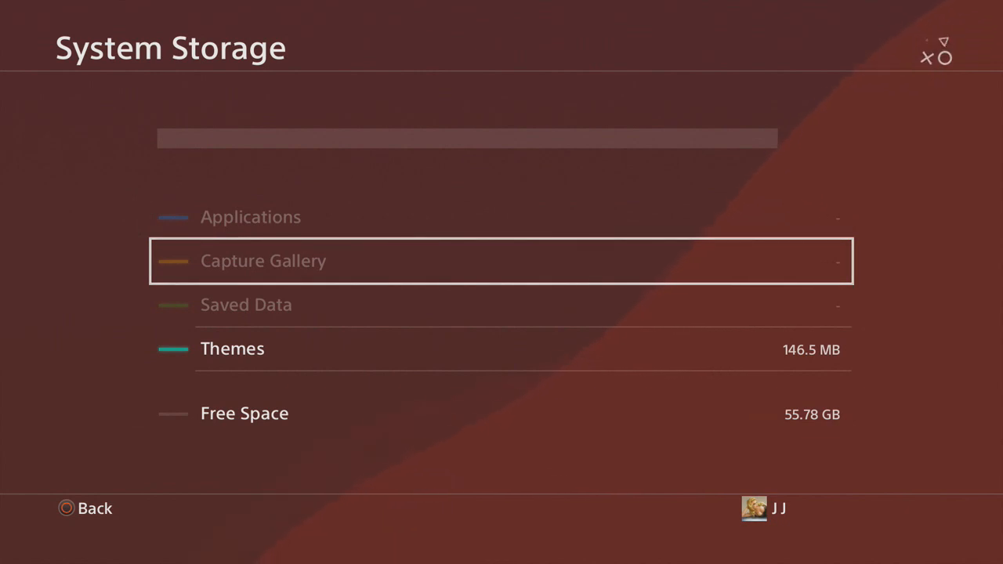
Step: Open the Capture Gallery's Grand Theft Auto V screenshots from 1/29/2018
click(501, 260)
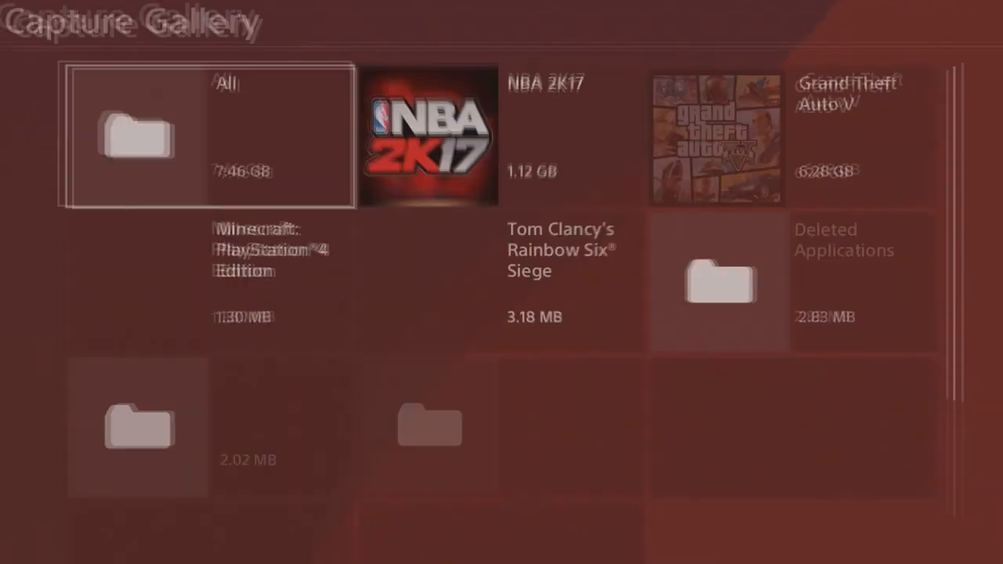
click(715, 138)
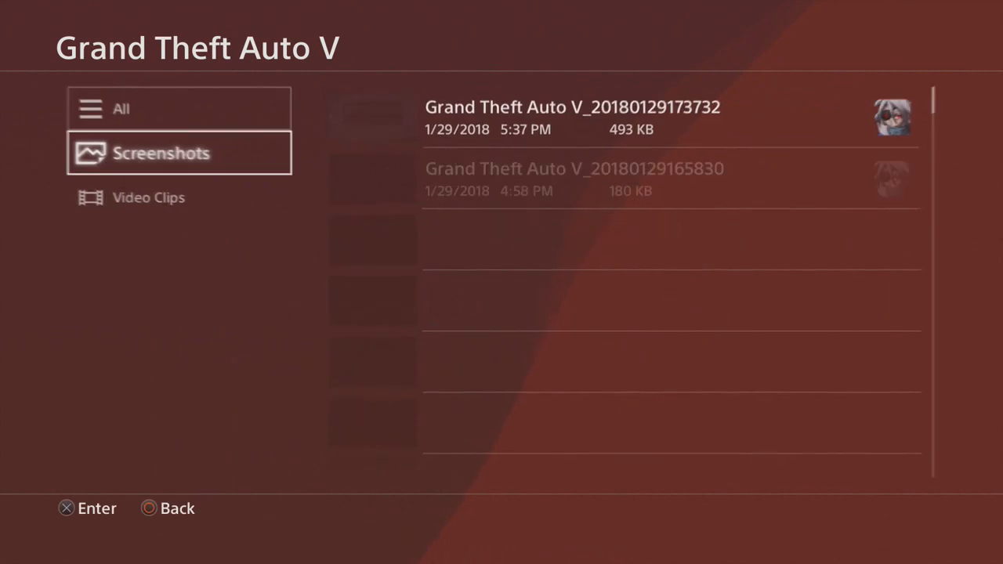